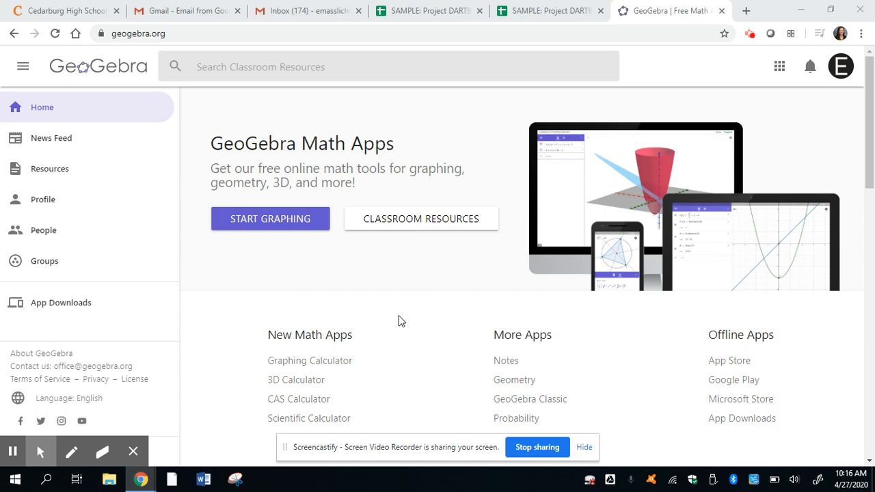
mouse_move(393, 309)
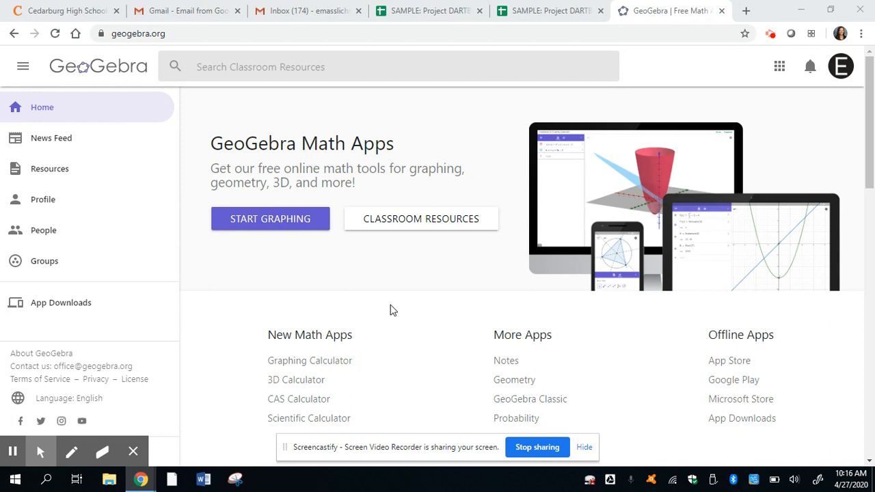
mouse_move(778, 67)
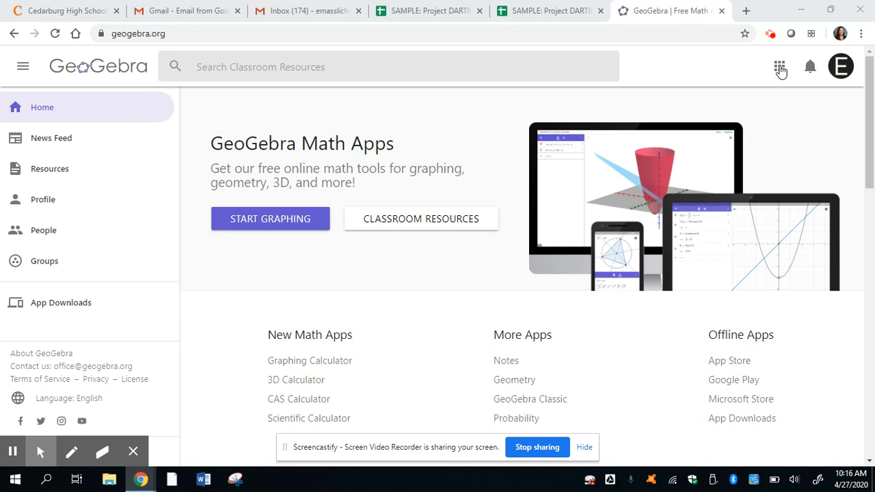
mouse_move(782, 71)
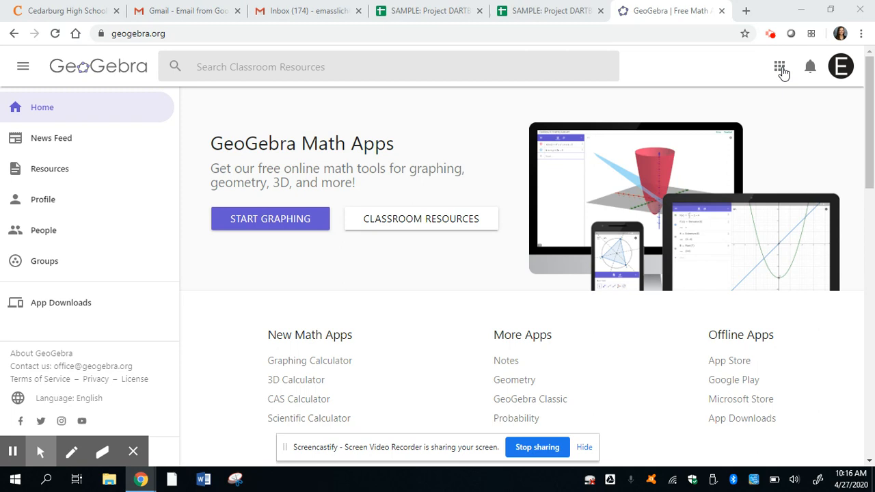
mouse_move(786, 68)
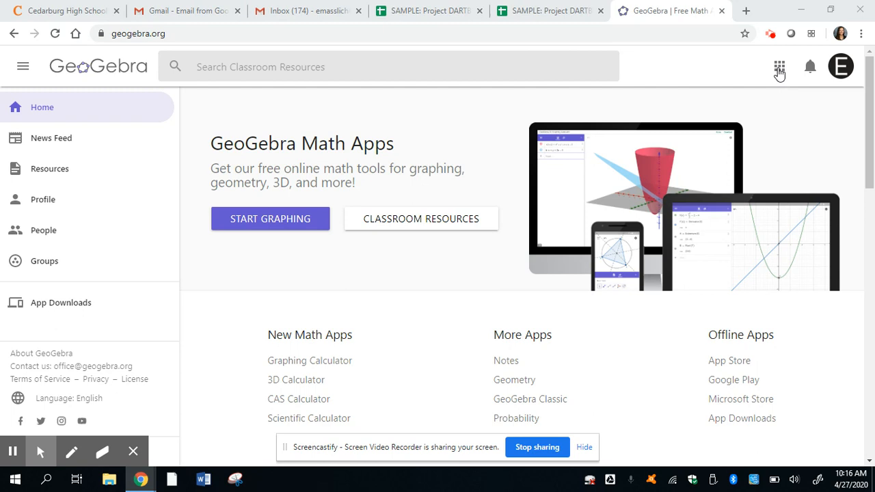
- Launch the GeoGebra Geometry app from the apps grid in a new tab
click(779, 66)
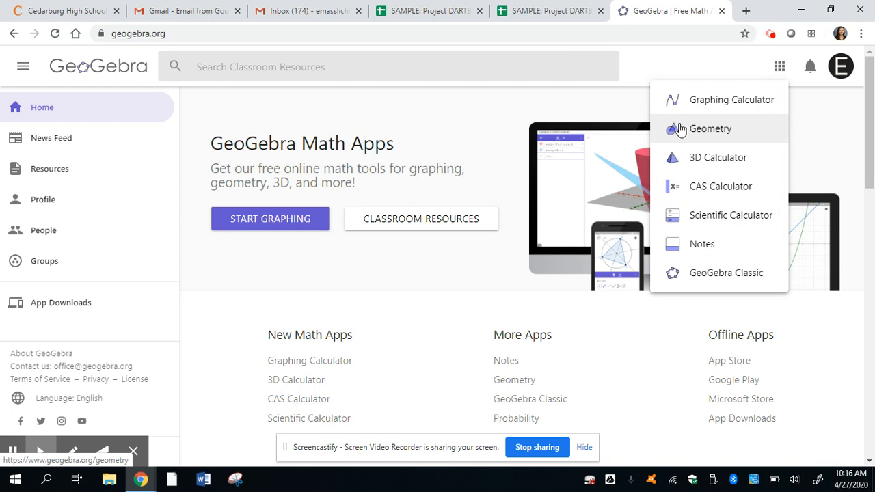
mouse_move(706, 132)
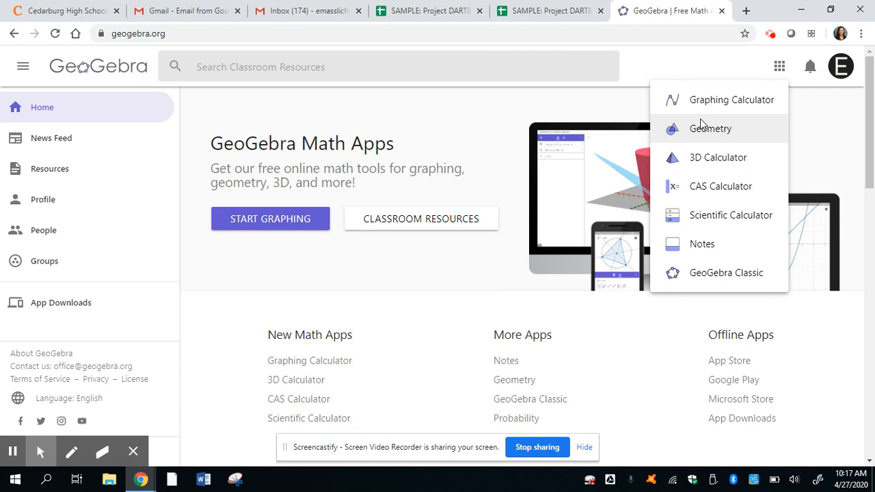
click(710, 129)
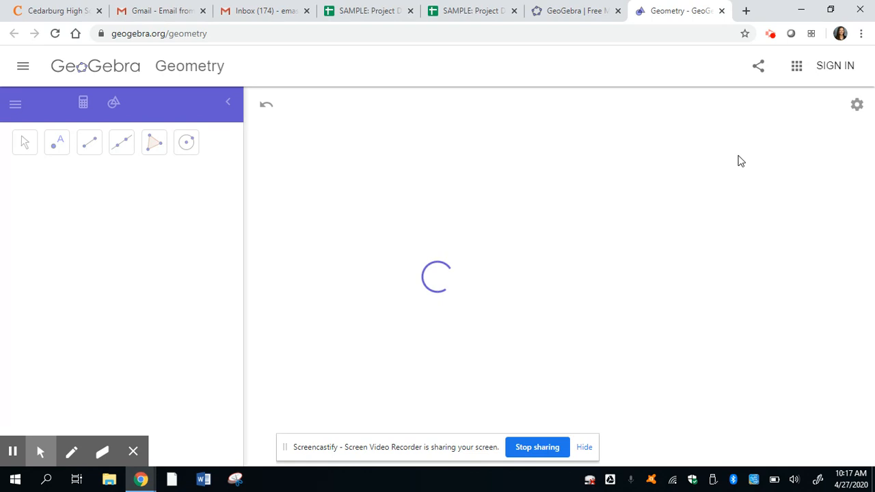
mouse_move(732, 166)
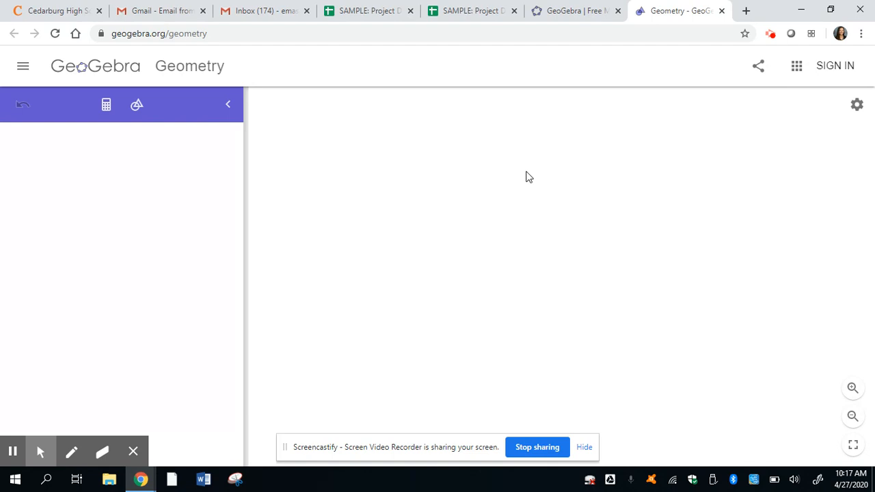
- Show the coordinate axes and move the origin near the lower-left corner
click(136, 105)
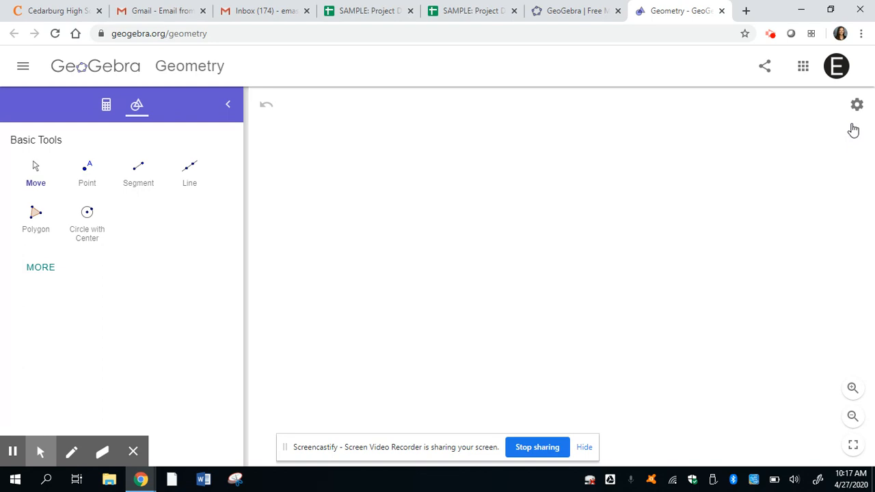
mouse_move(857, 104)
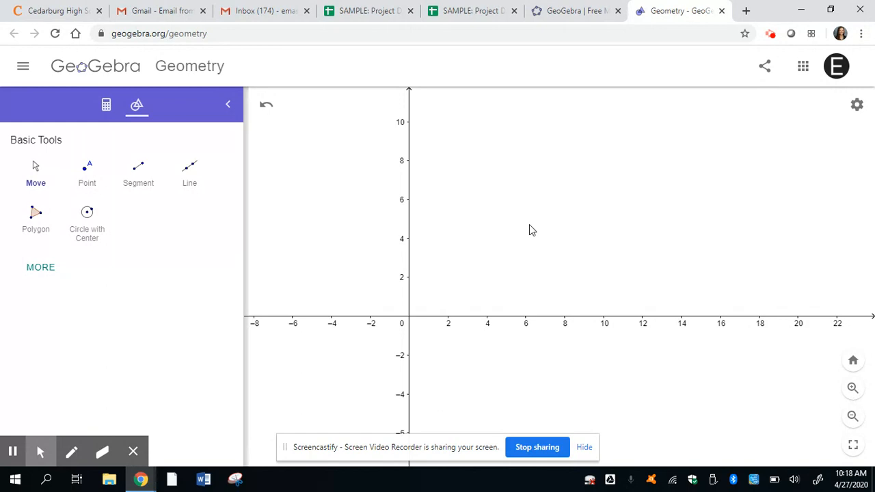
drag(532, 230, 433, 280)
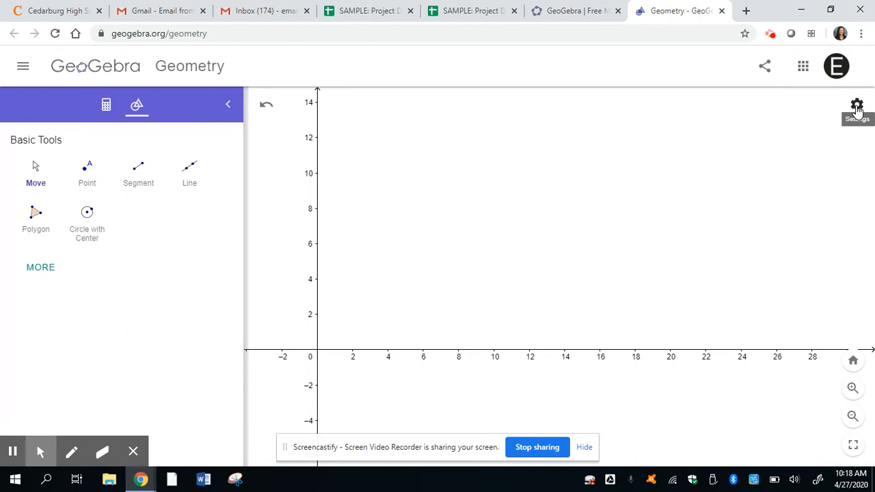
- Set the x-axis and y-axis label distance to 1 in the graphics settings
click(856, 105)
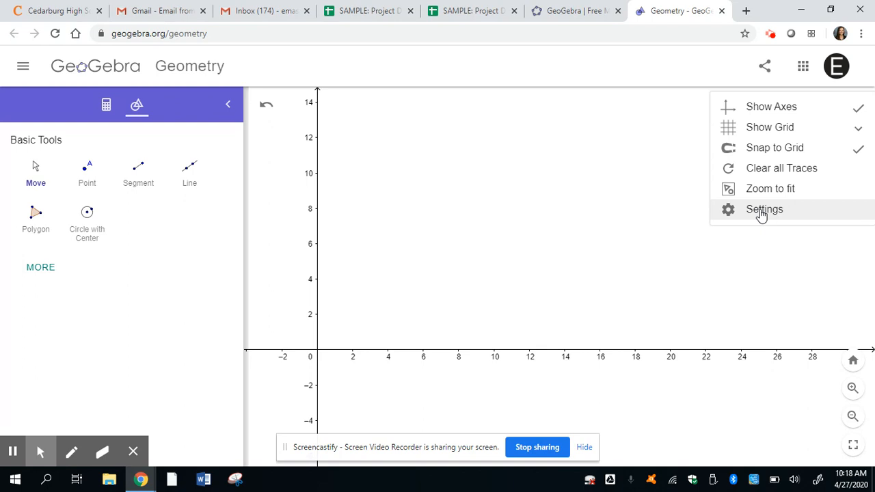
click(763, 209)
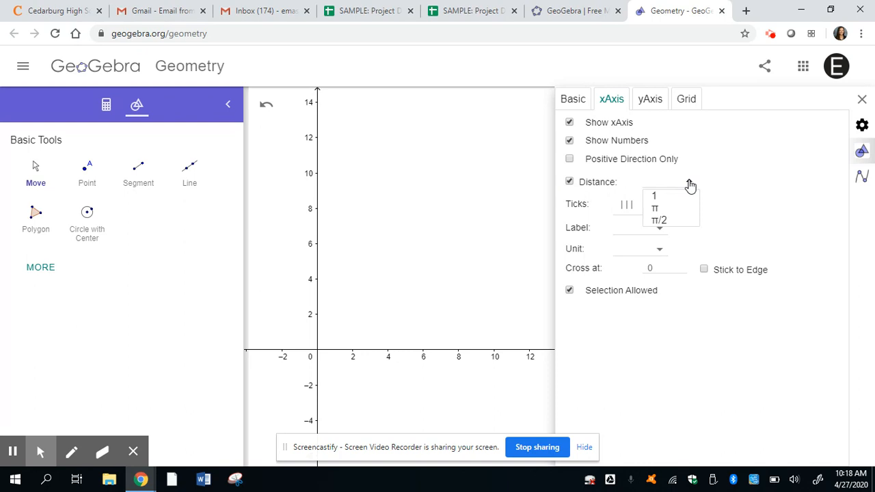
click(648, 98)
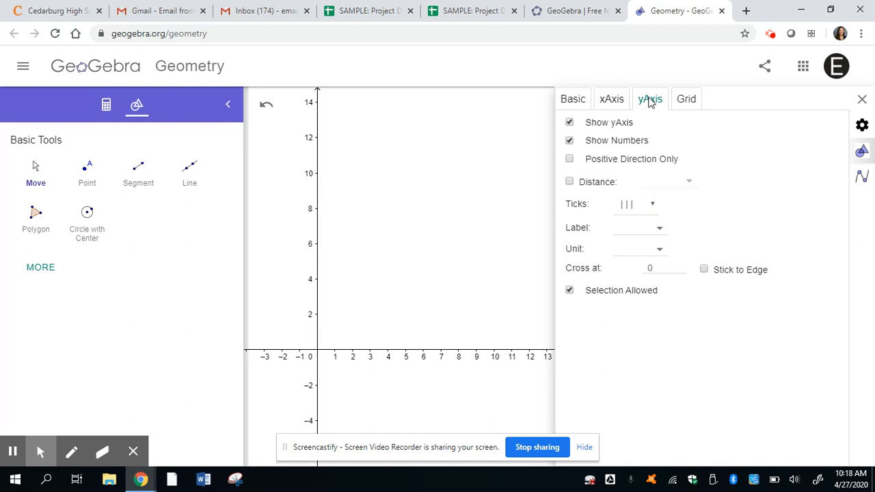
click(569, 182)
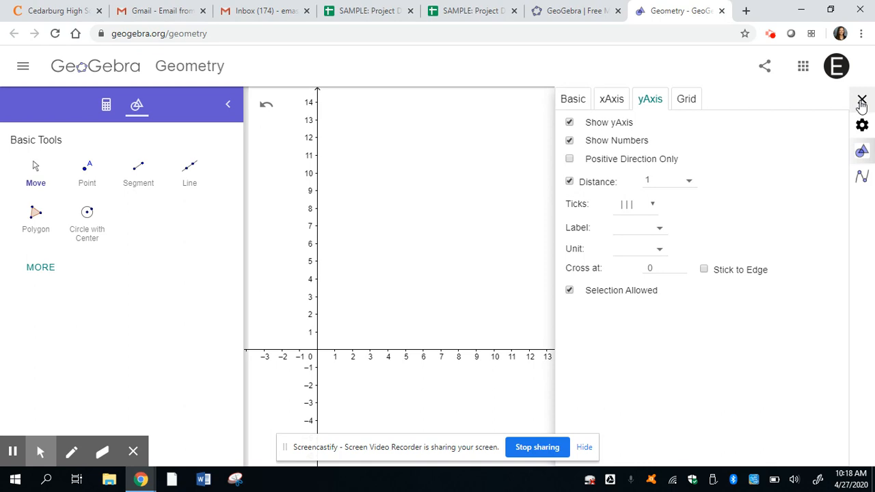
click(861, 99)
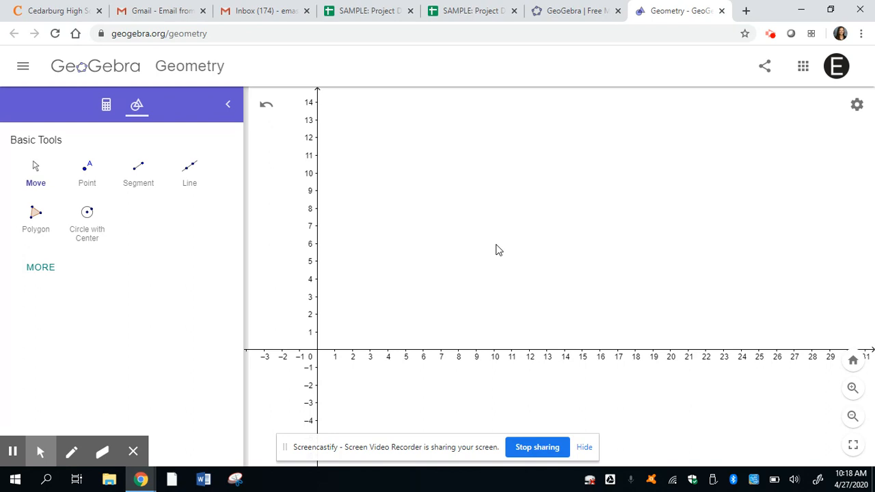
- Enter polygon((0,0),(0,11),(17,11),(17,0)) in the Algebra input bar
click(105, 105)
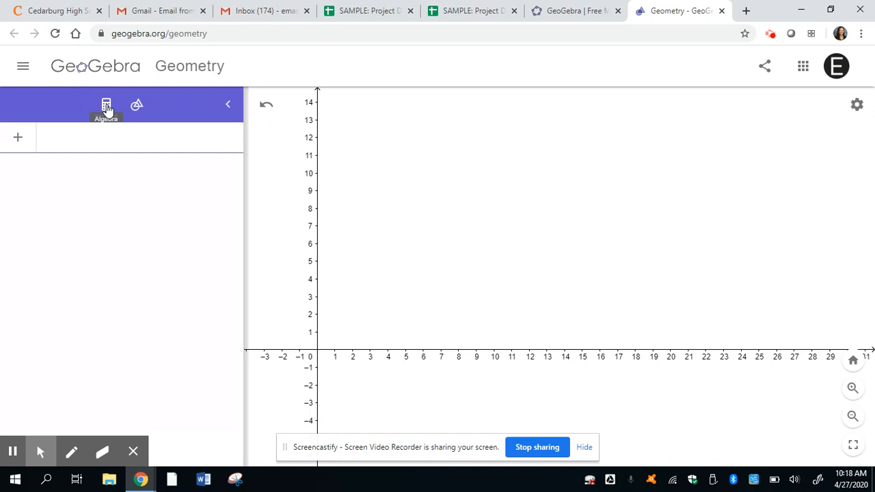
click(105, 104)
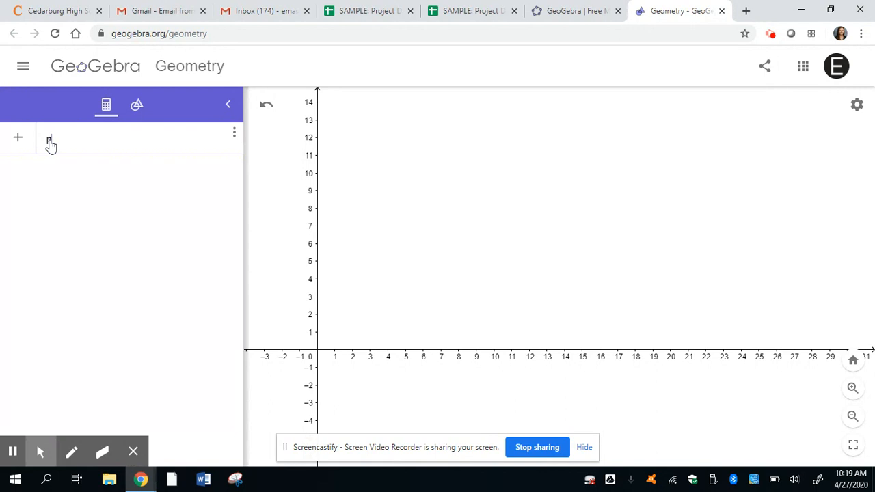
text(polygon())
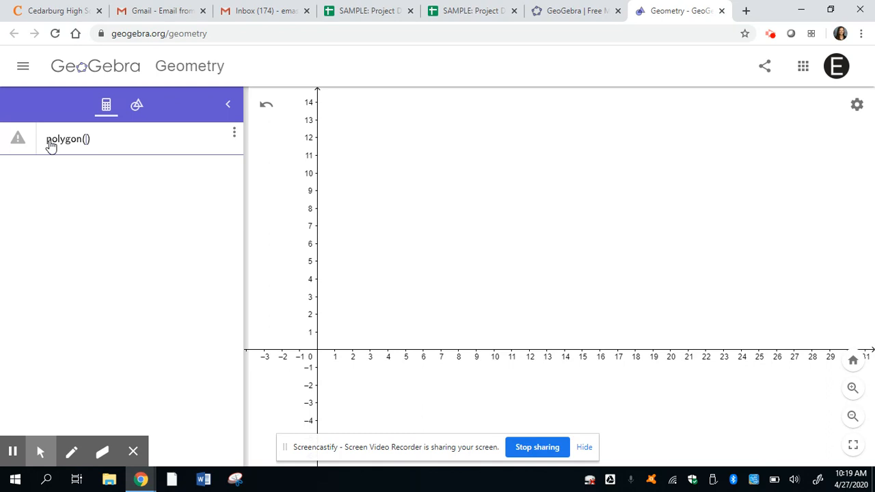
text((0,0),))
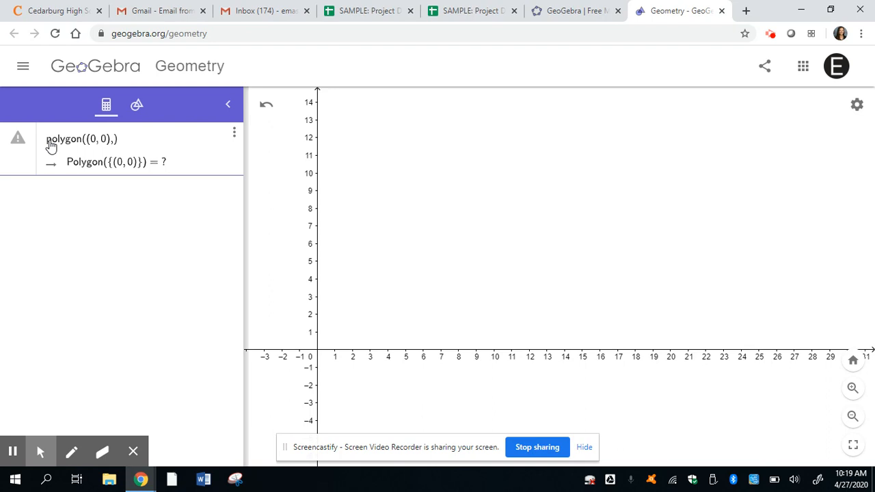
text((0, 11)
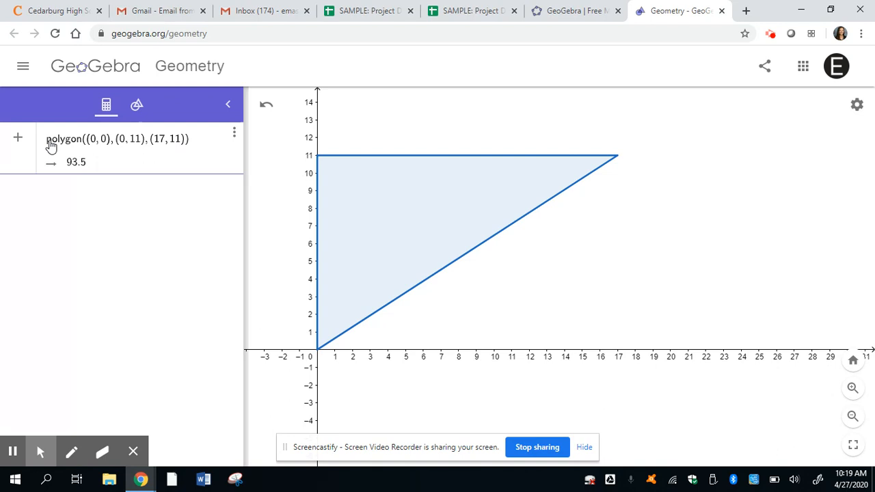
text((17,0))
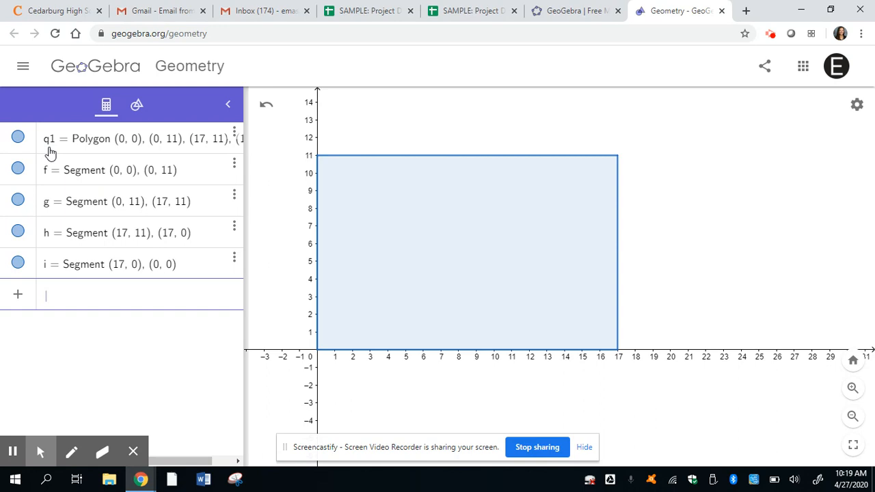
mouse_move(46, 299)
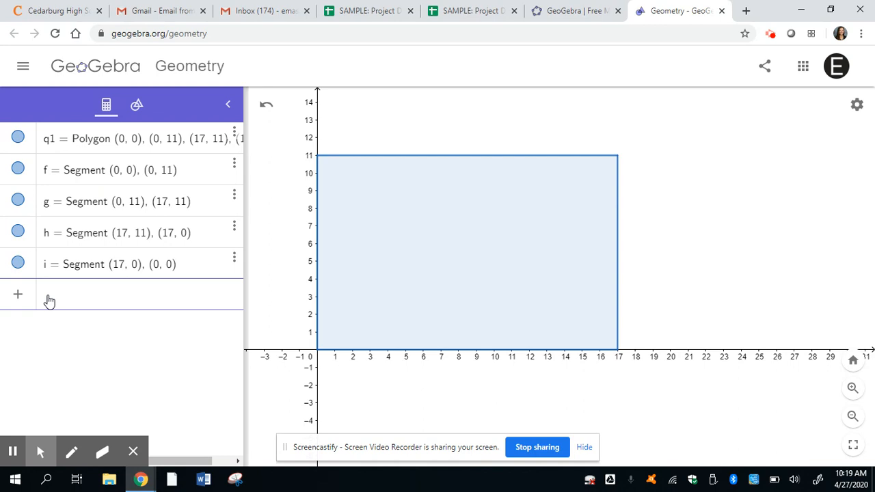
- Enter Sequence(RandomPointIn(q1), a, 1, 100) to scatter 100 random points
text(sequence)
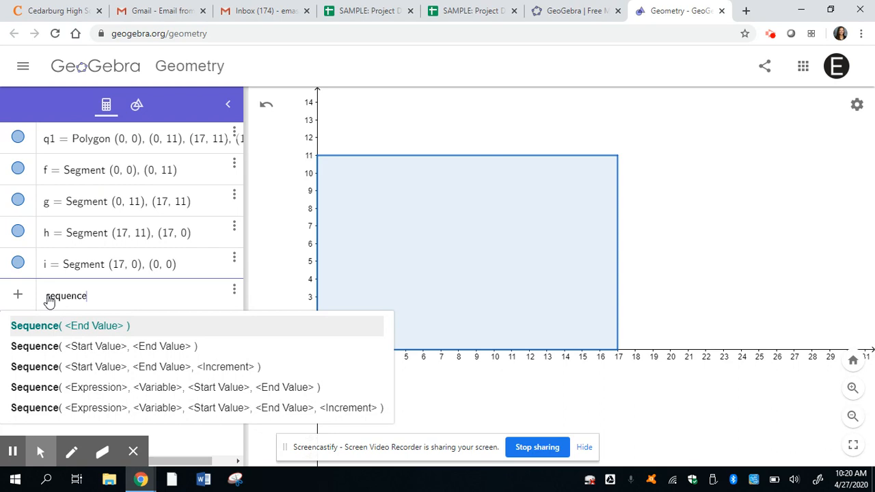
text((RandomPointIn(q1), a, 1,)
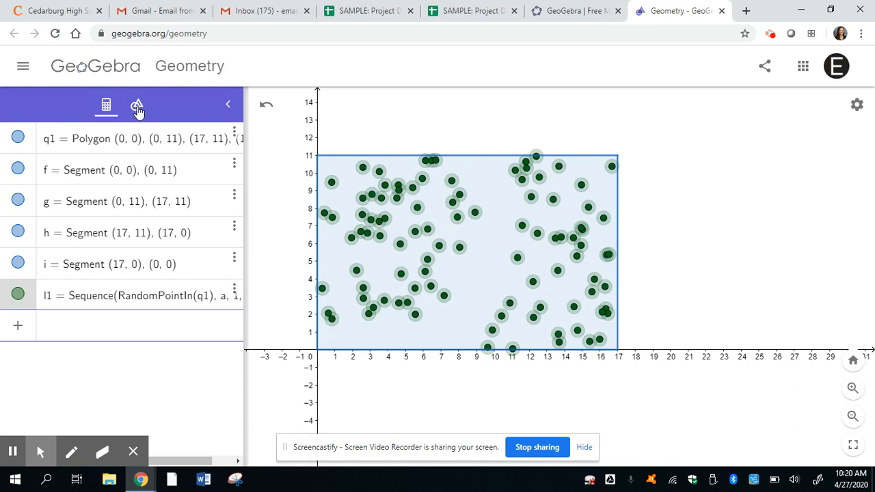
- Switch to the Tools panel and scroll down to the Others section's Button tool
click(136, 104)
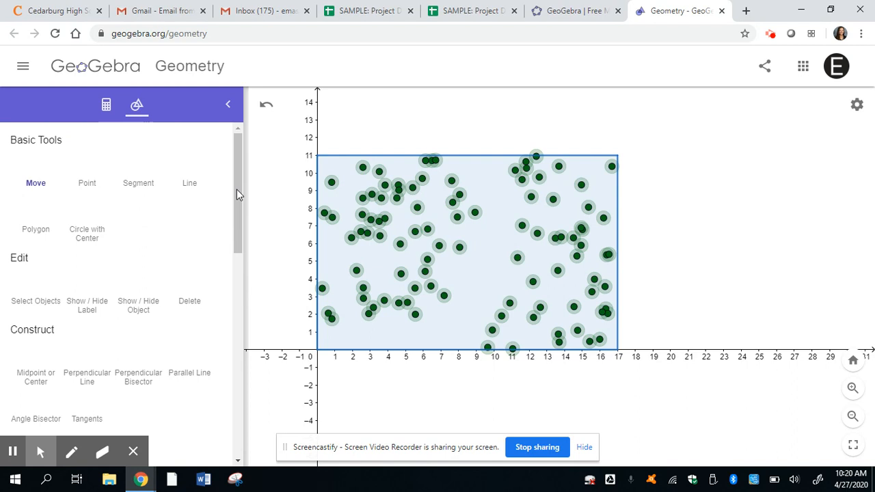
scroll(down, 3)
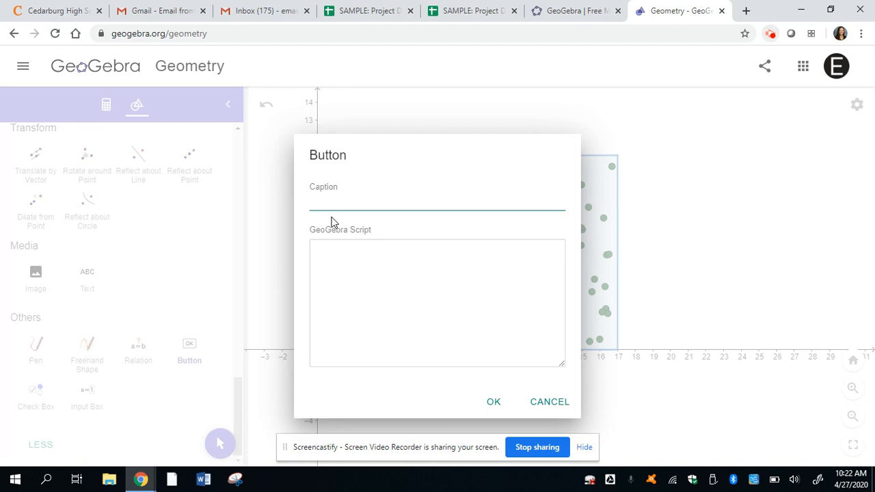
- Caption the button 'Random Point Generator' with script UpdateConstruction() and confirm
text(Random Point Generator)
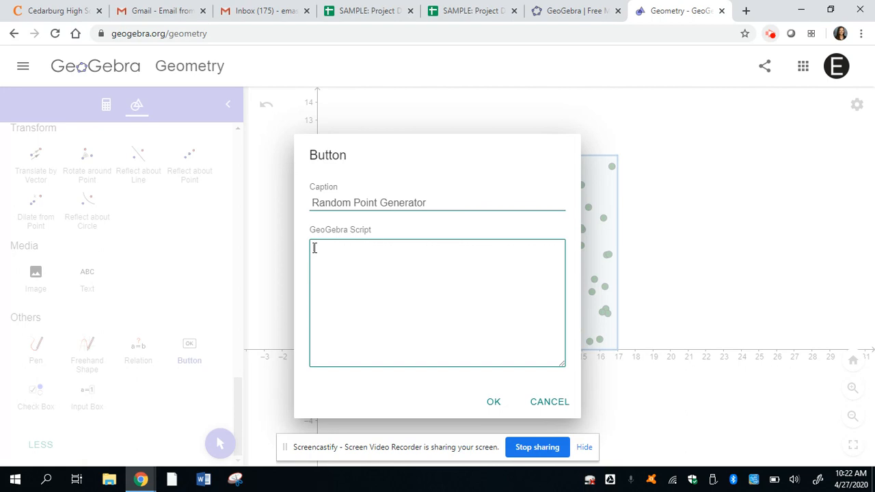
text(UpdateConstruction()
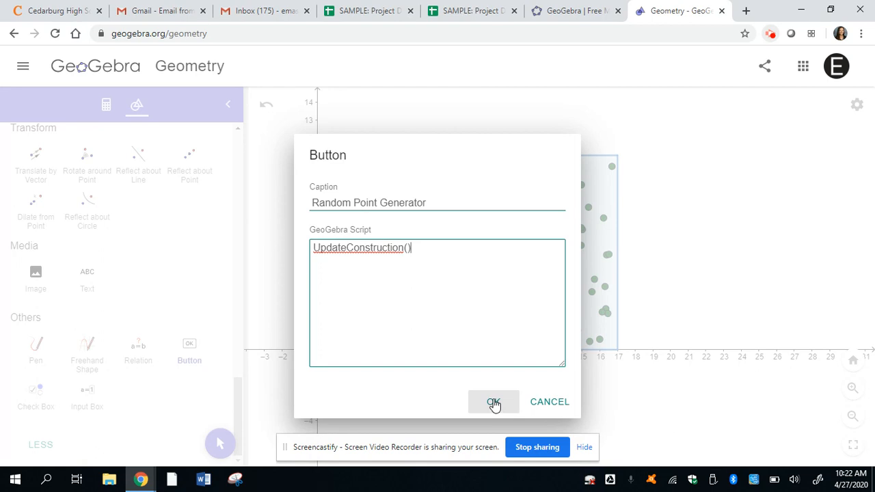
click(494, 401)
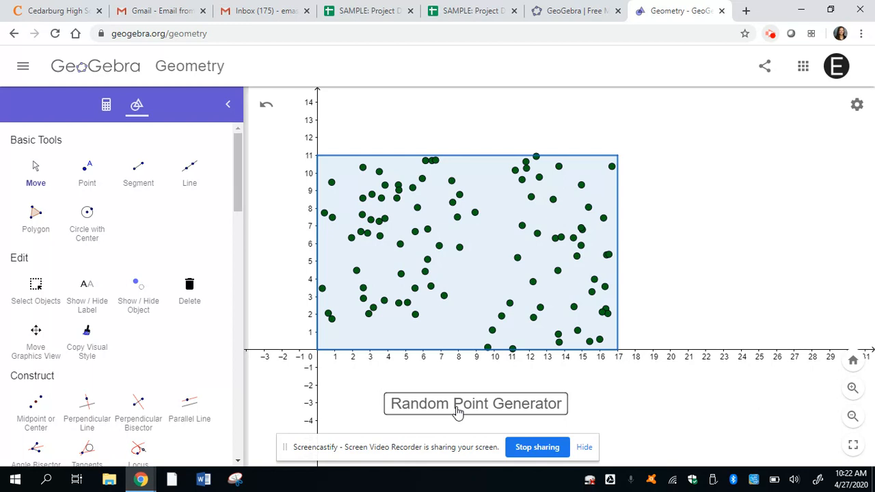
- Press Random Point Generator twice to regenerate the random points
click(476, 403)
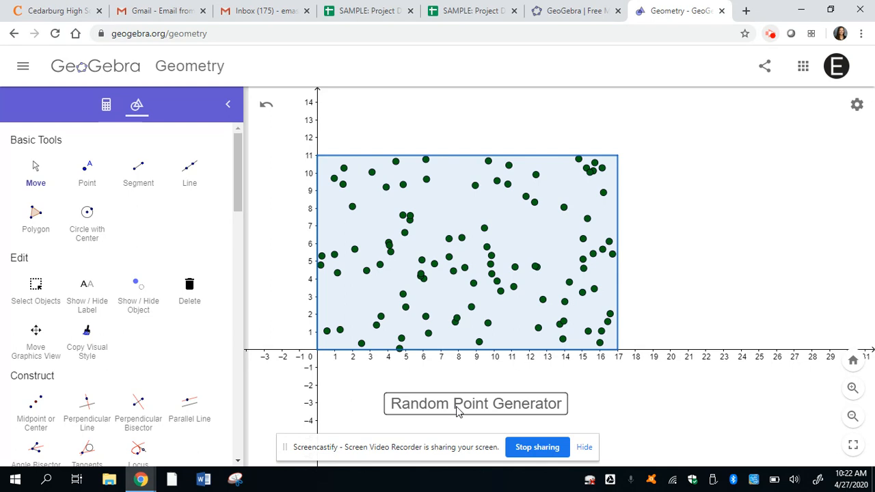
click(475, 404)
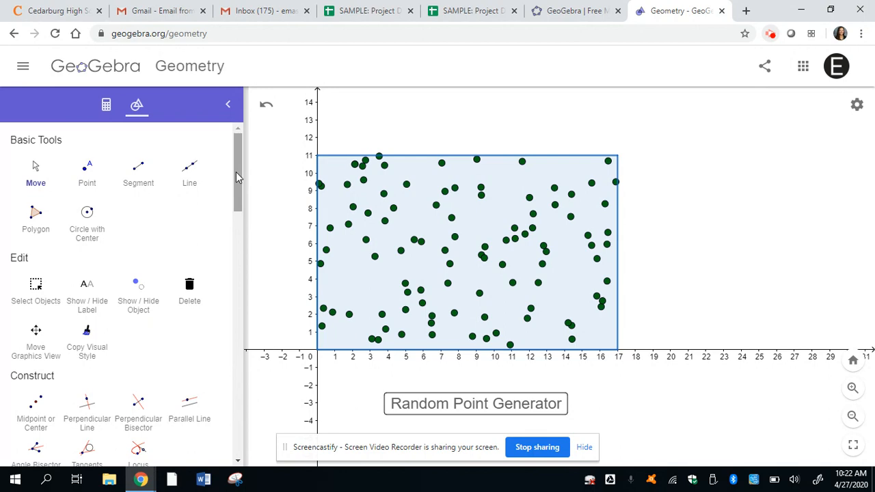
scroll(down, 3)
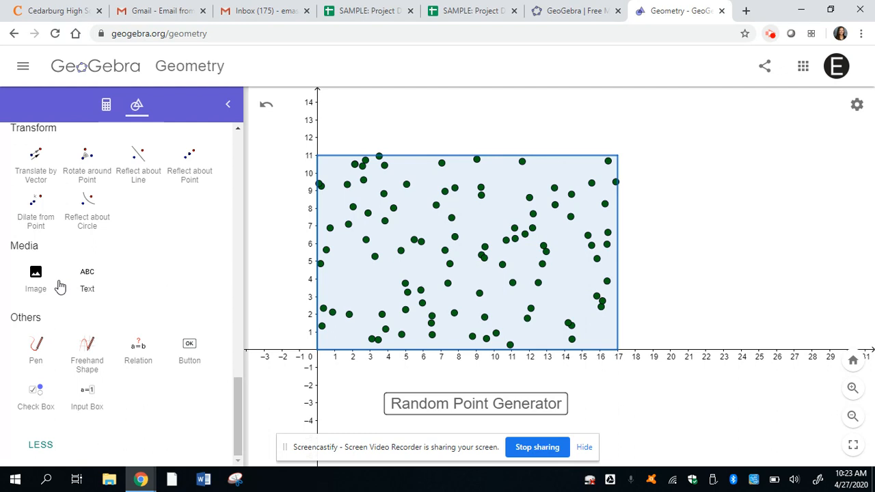
- Insert the dartboard photo and drag its corners to fit the 17-by-11 rectangle
click(35, 280)
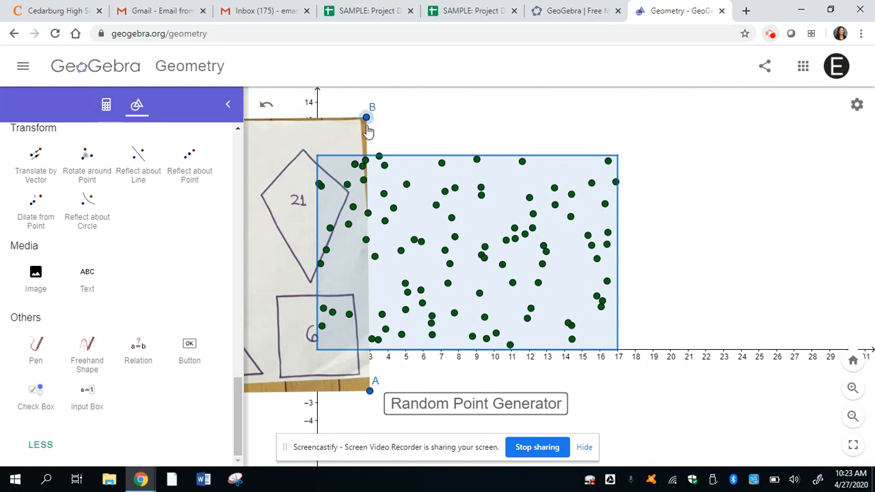
drag(367, 117, 368, 205)
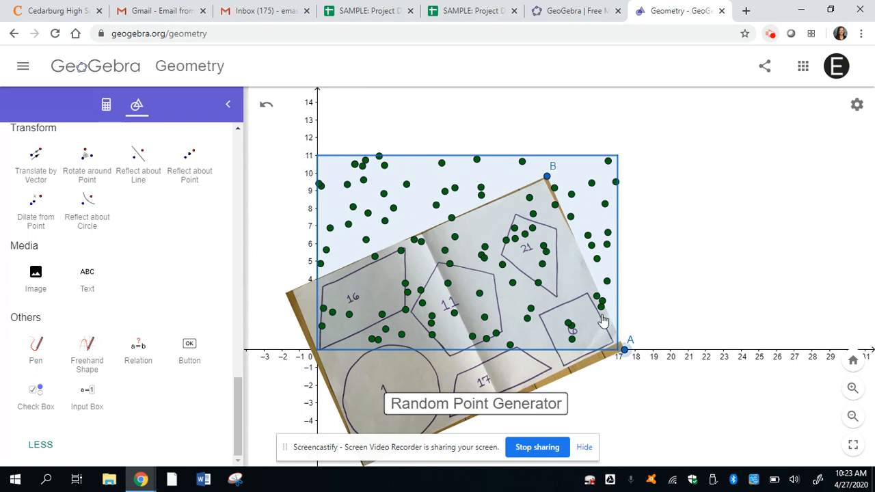
drag(547, 177, 603, 150)
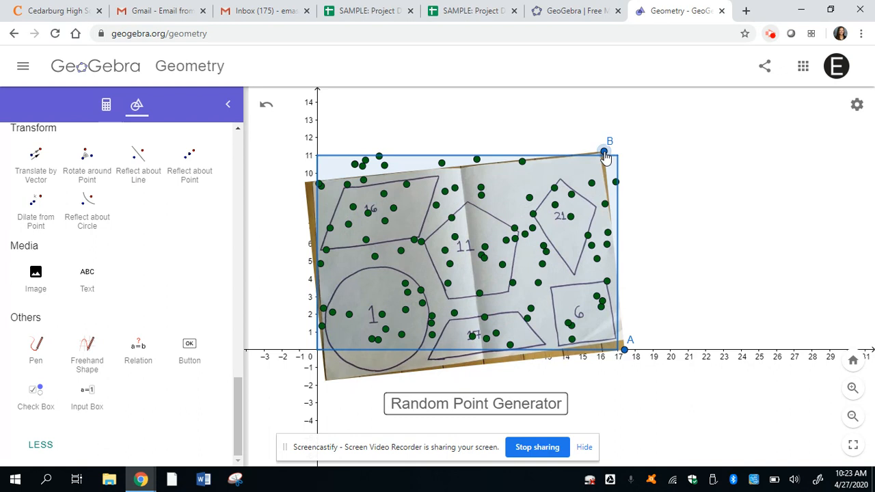
drag(603, 151, 623, 148)
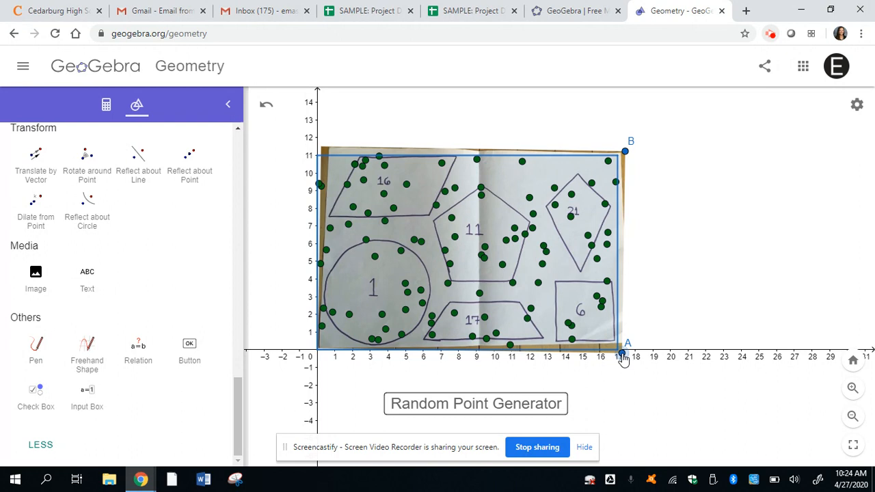
- Press Random Point Generator twice to reshuffle the dots over the photo
click(476, 404)
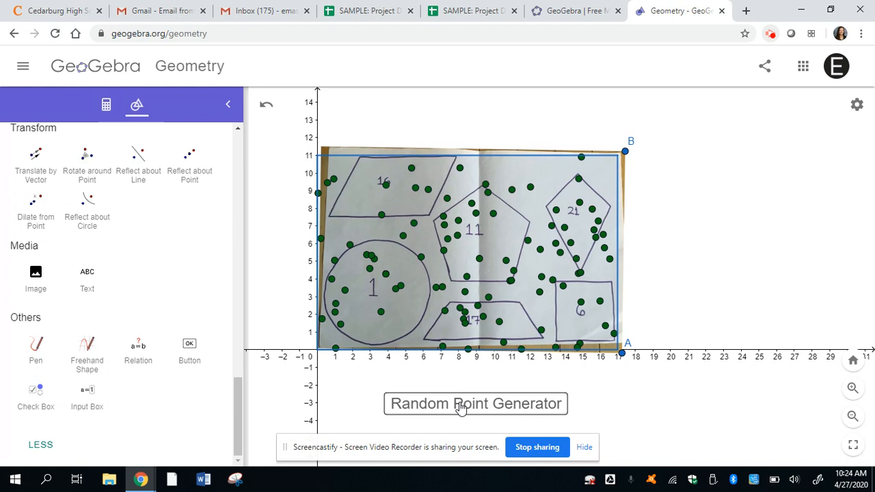
click(475, 403)
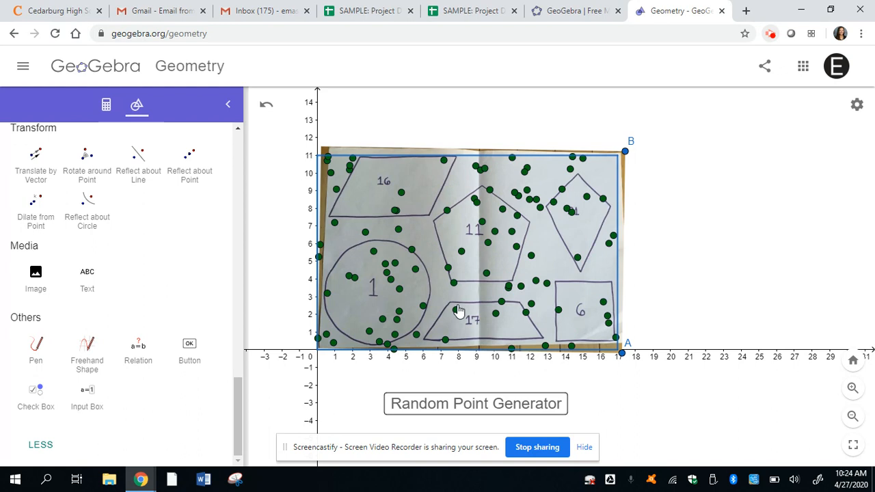
mouse_move(350, 289)
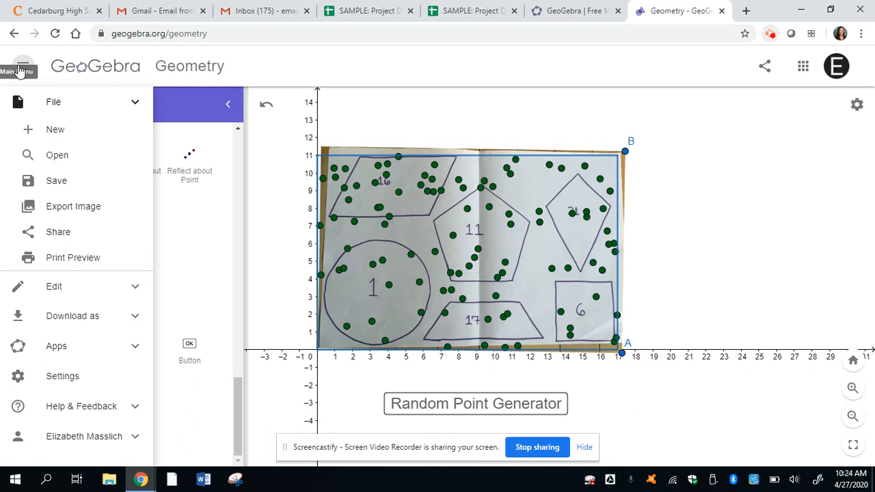
- Save the construction as a shared file titled 'Dartboard', with 'Mrs. Masslich' and 'O4' entered
click(56, 181)
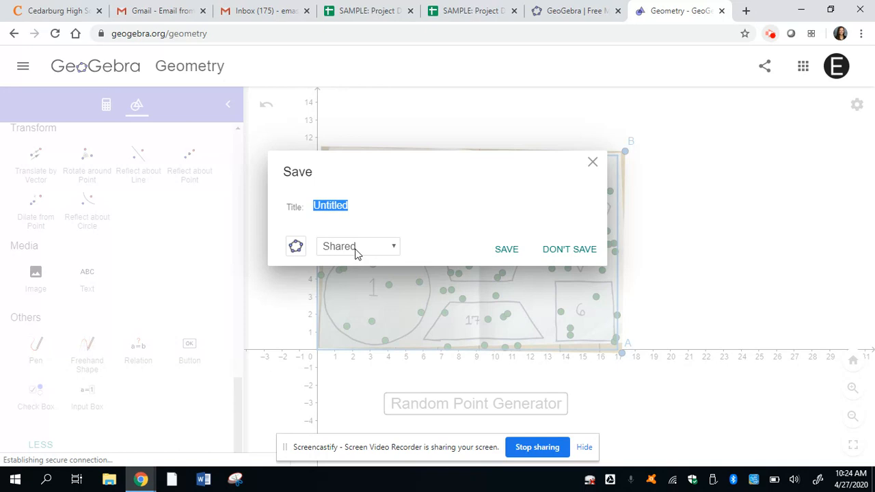
text(Dartboard)
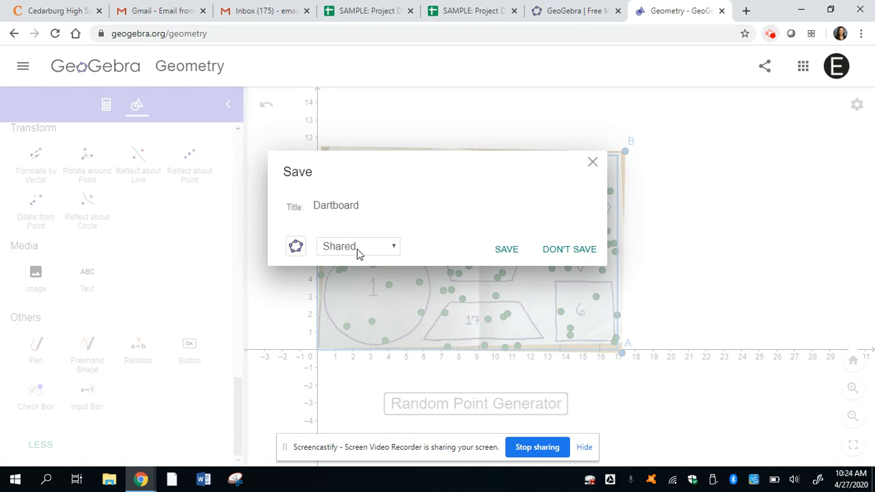
text(Mrs. Masslich)
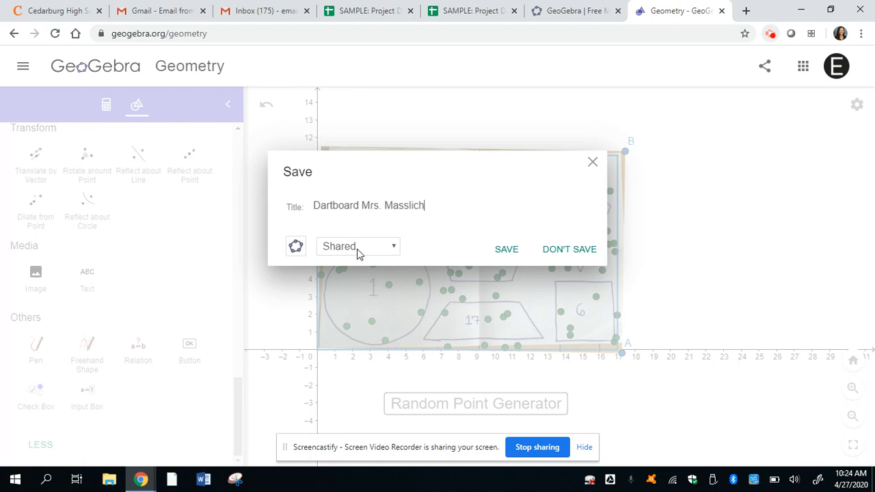
text(O4)
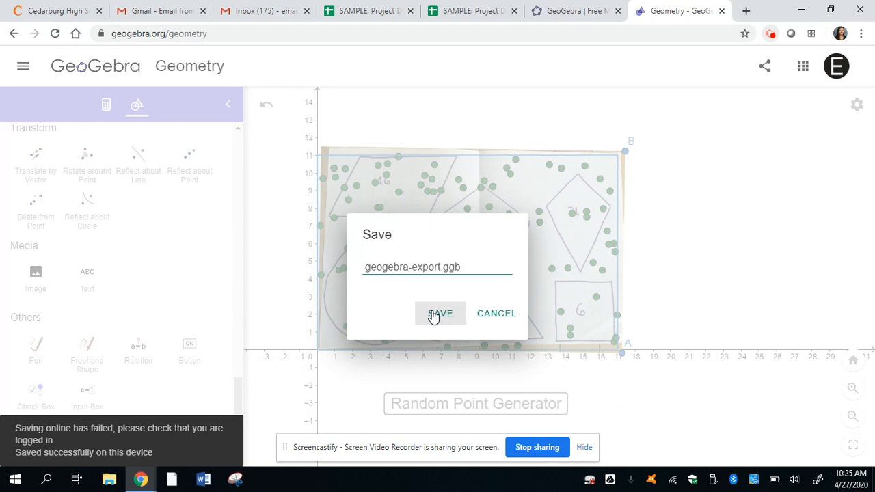
click(440, 313)
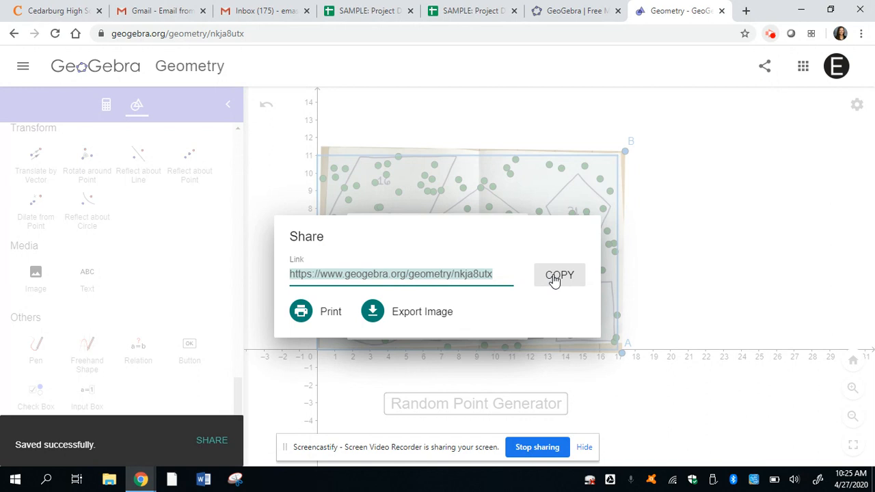